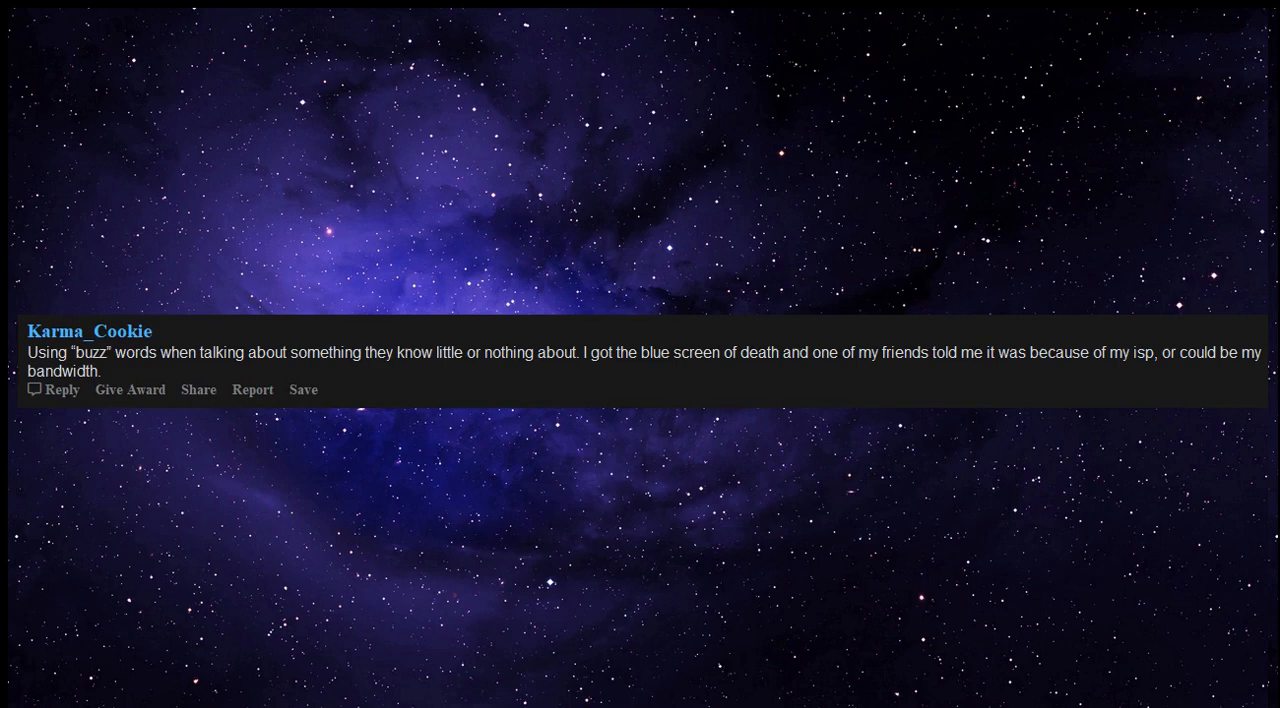
text(Do you even know what isp stands for?.)
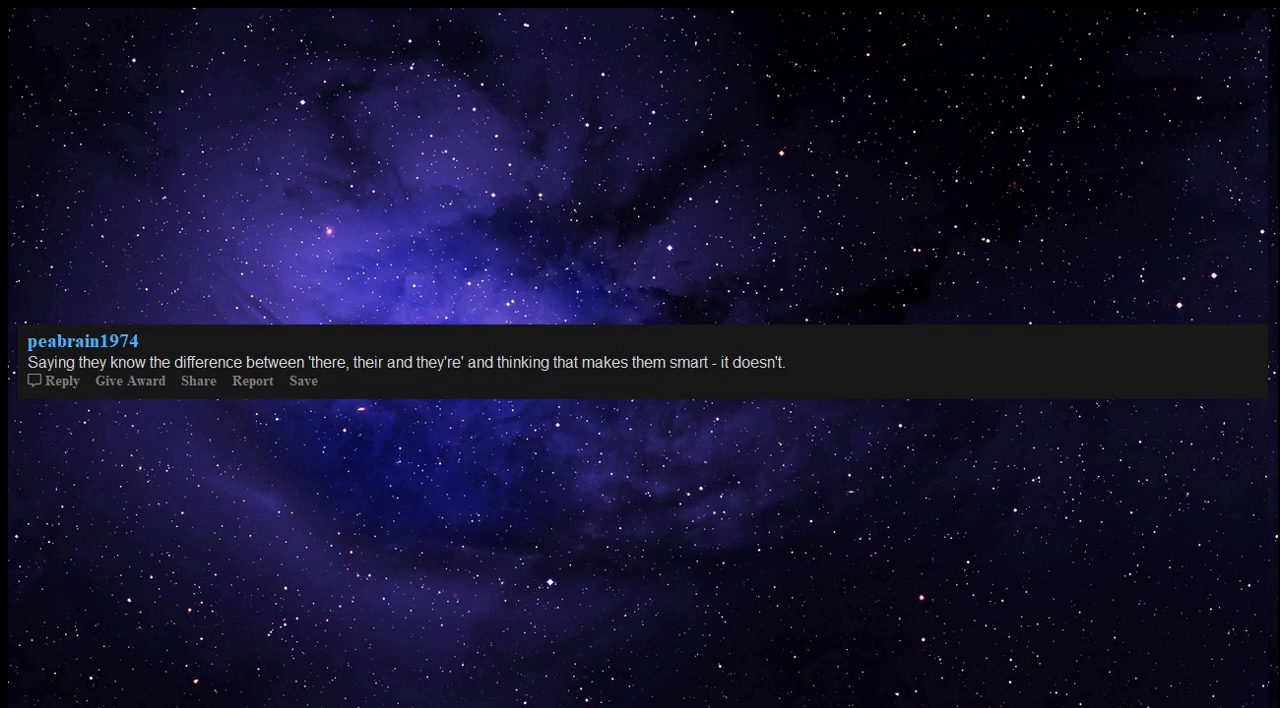
text(It's not difficult and I don't care if you can or not.)
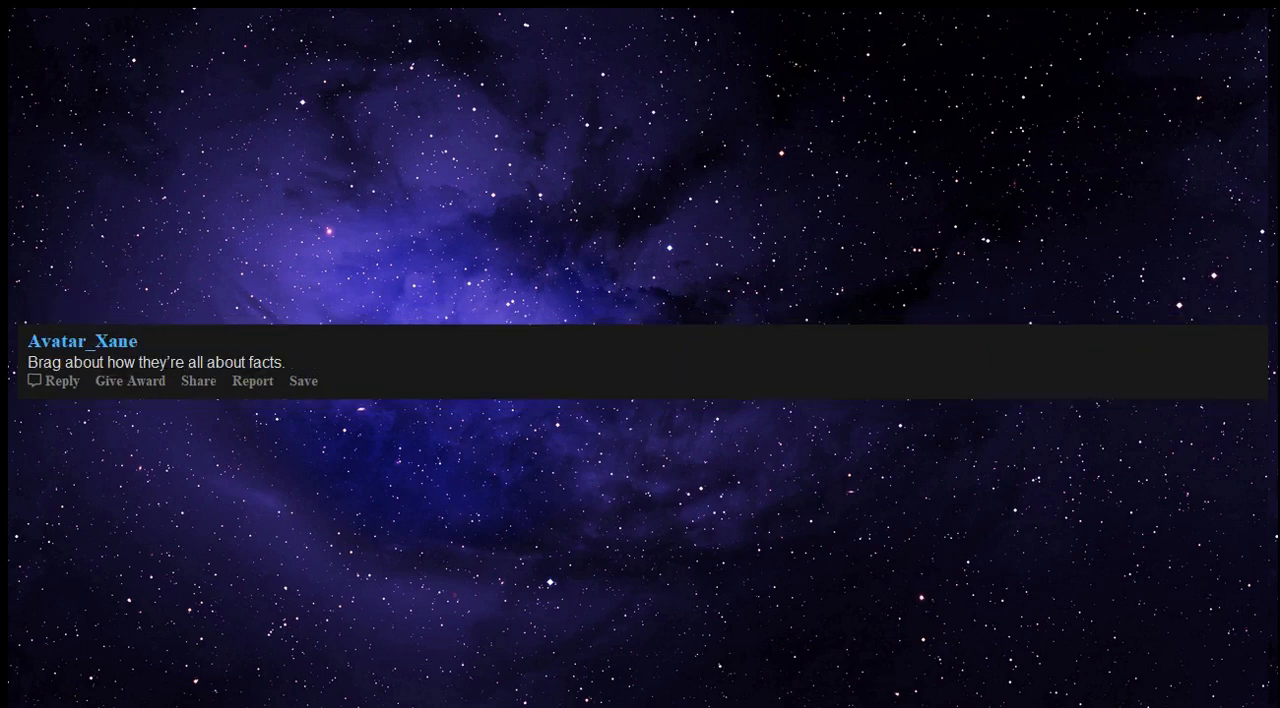
text(Real facts based people don't say it; they show it.)
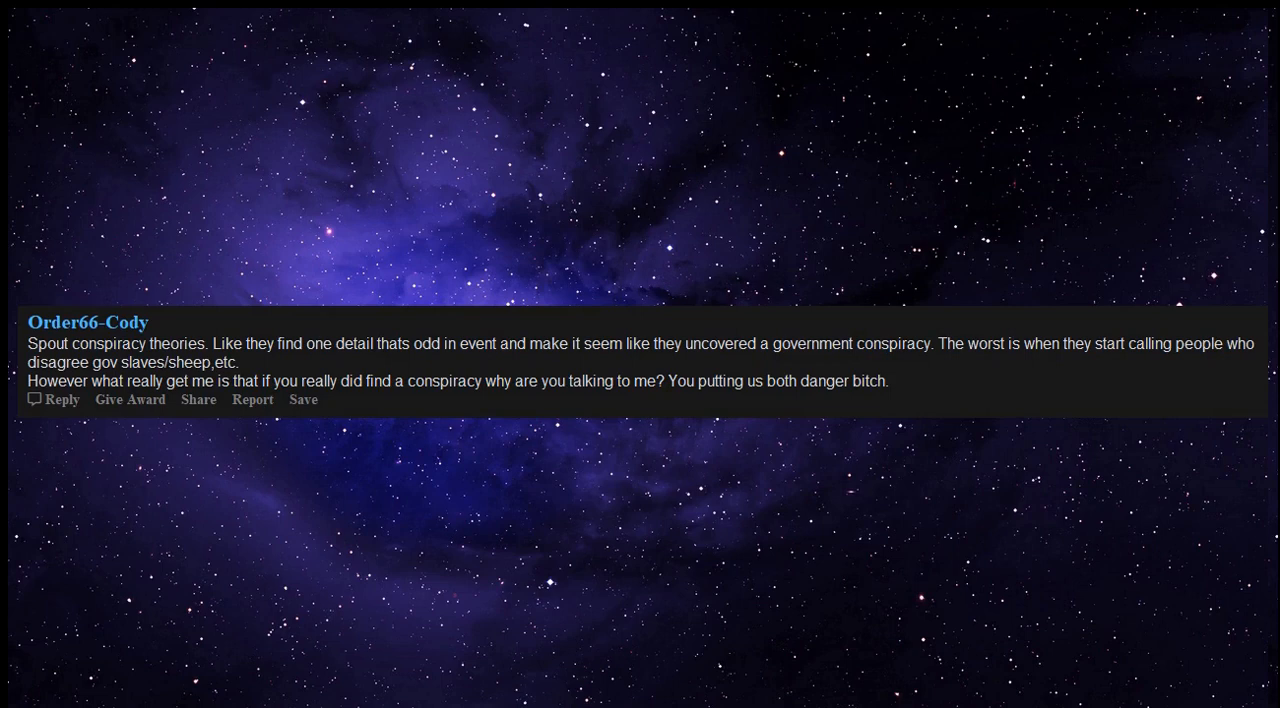
text(Give it to Nicholas Cage.)
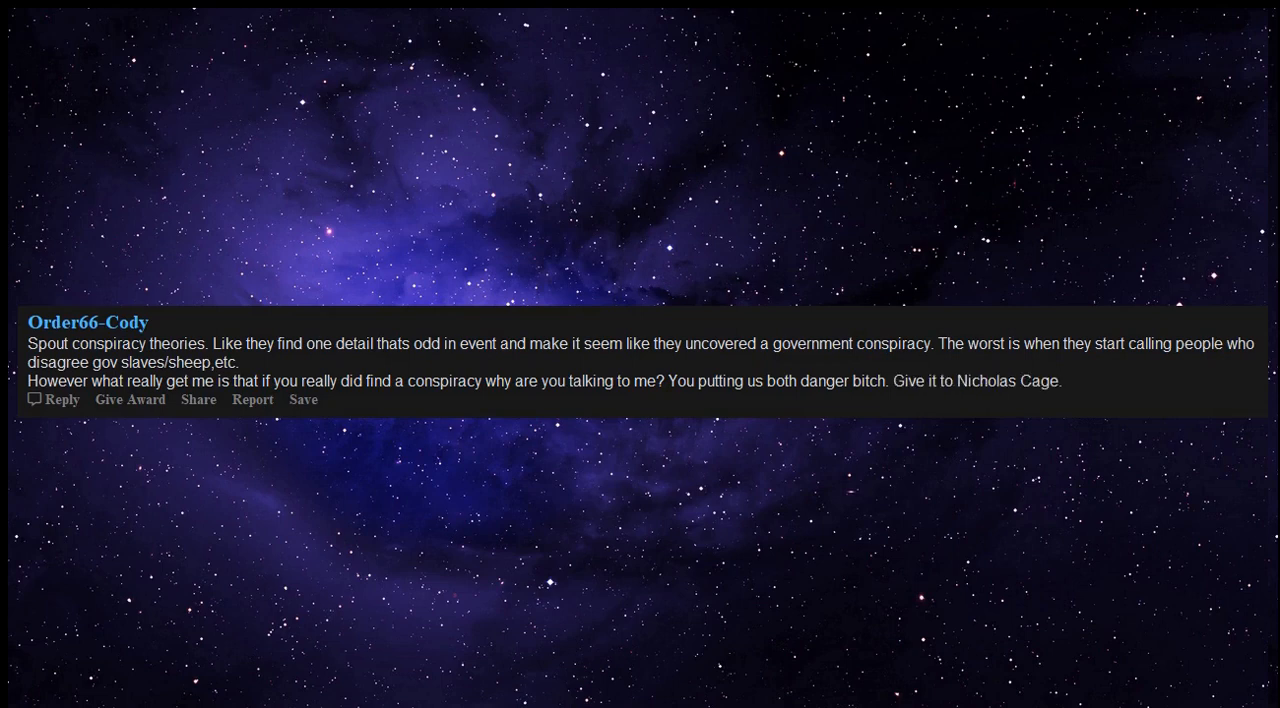